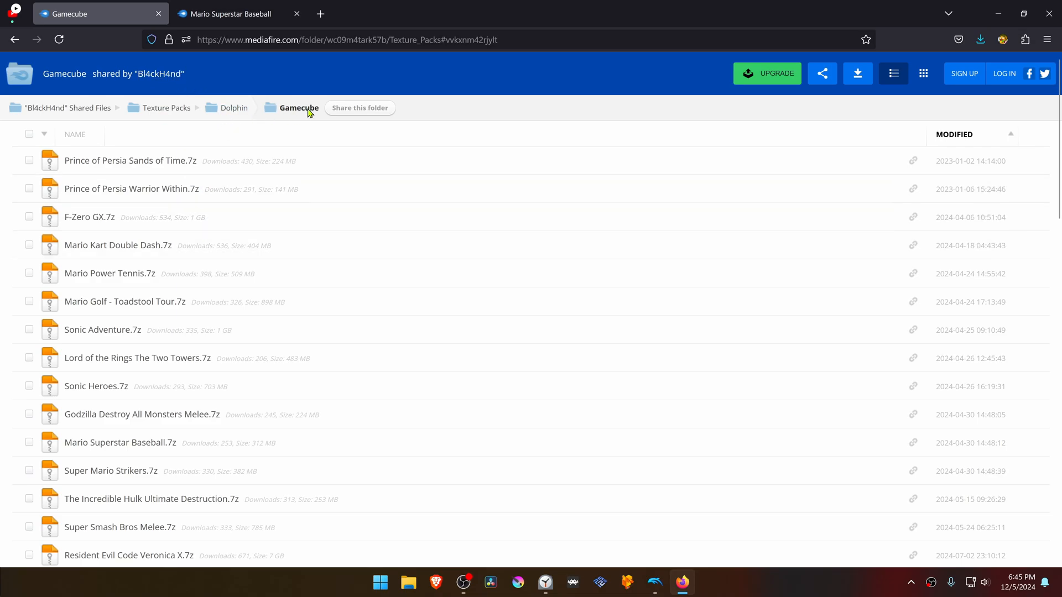
pyautogui.moveTo(125, 302)
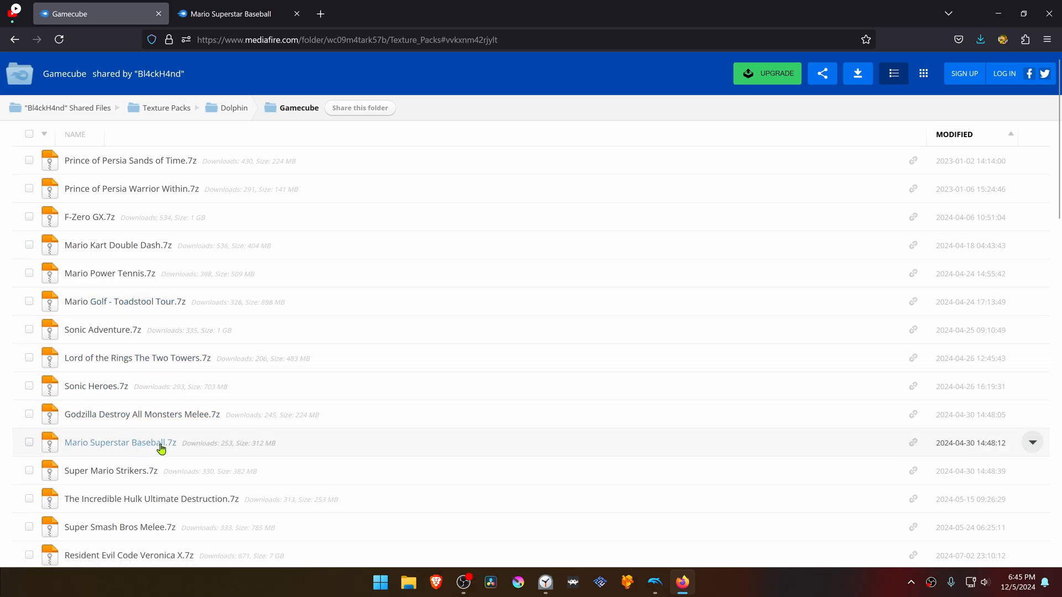
# - Download Mario Superstar Baseball.7z from MediaFire and save it to the Desktop
pyautogui.click(234, 13)
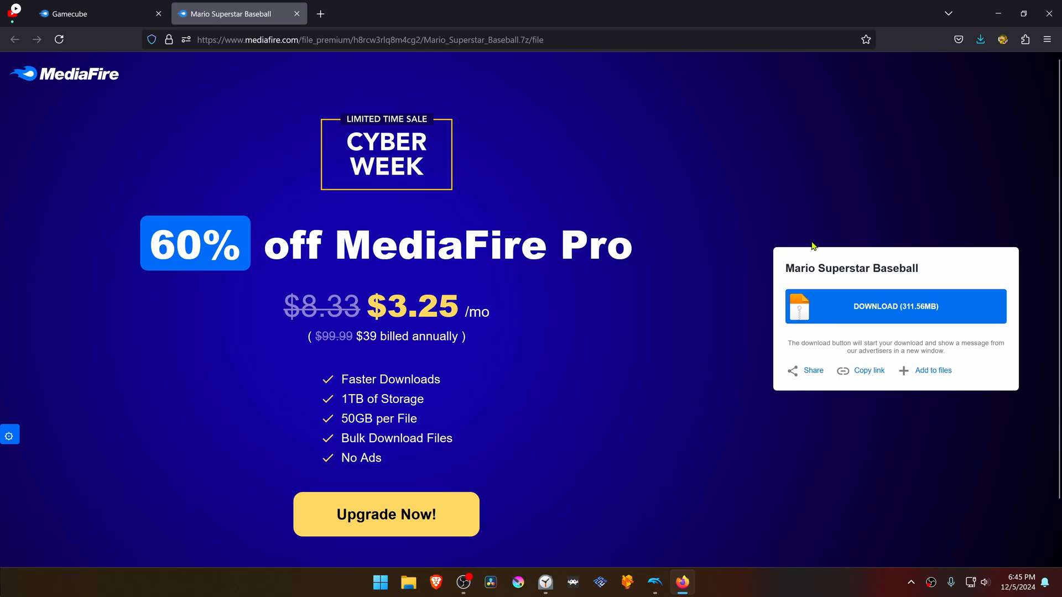
pyautogui.moveTo(895, 307)
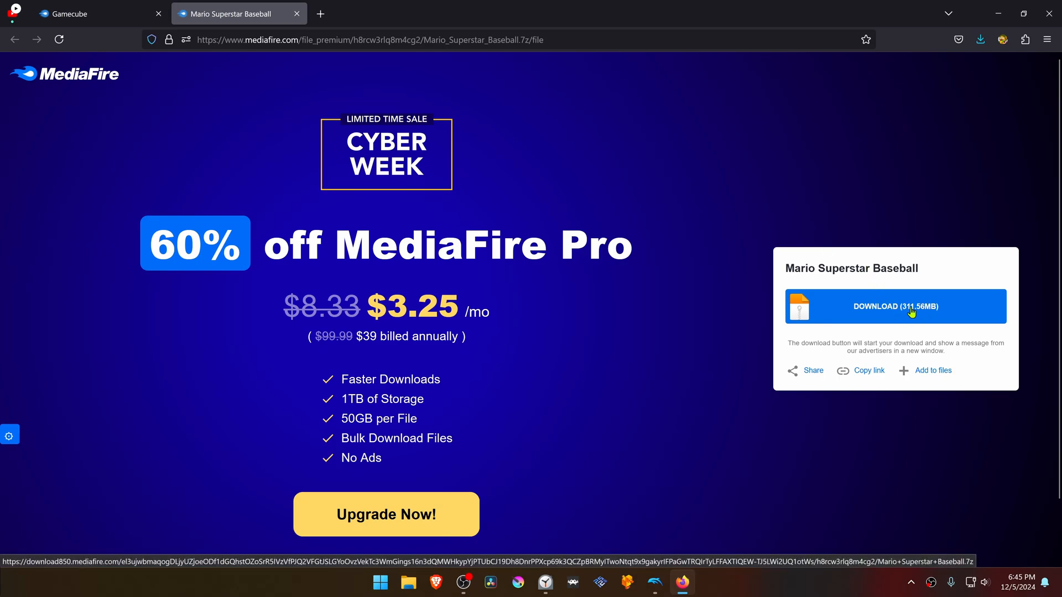
pyautogui.click(894, 307)
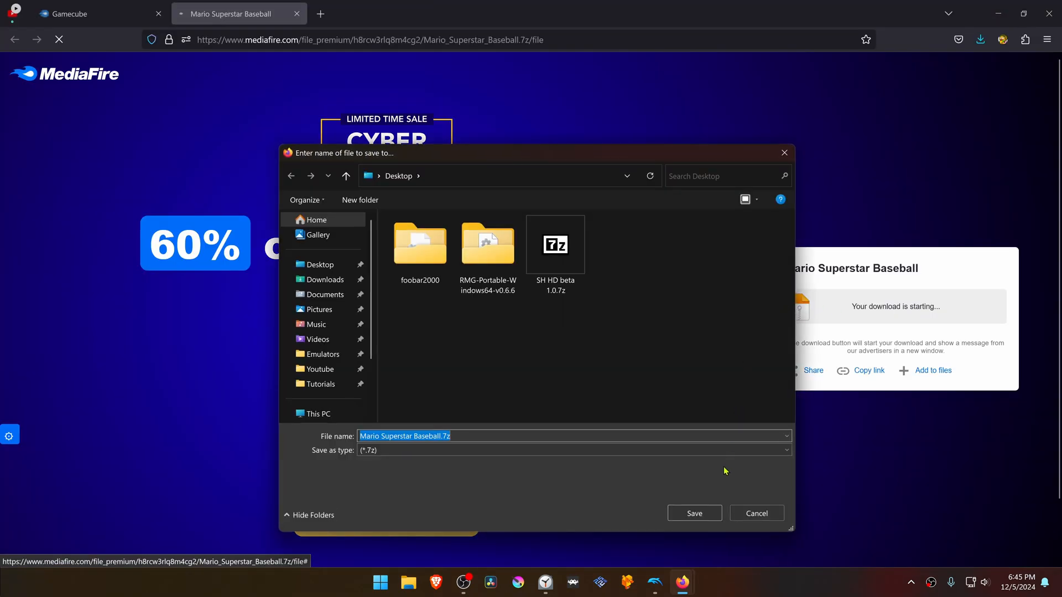
pyautogui.click(693, 512)
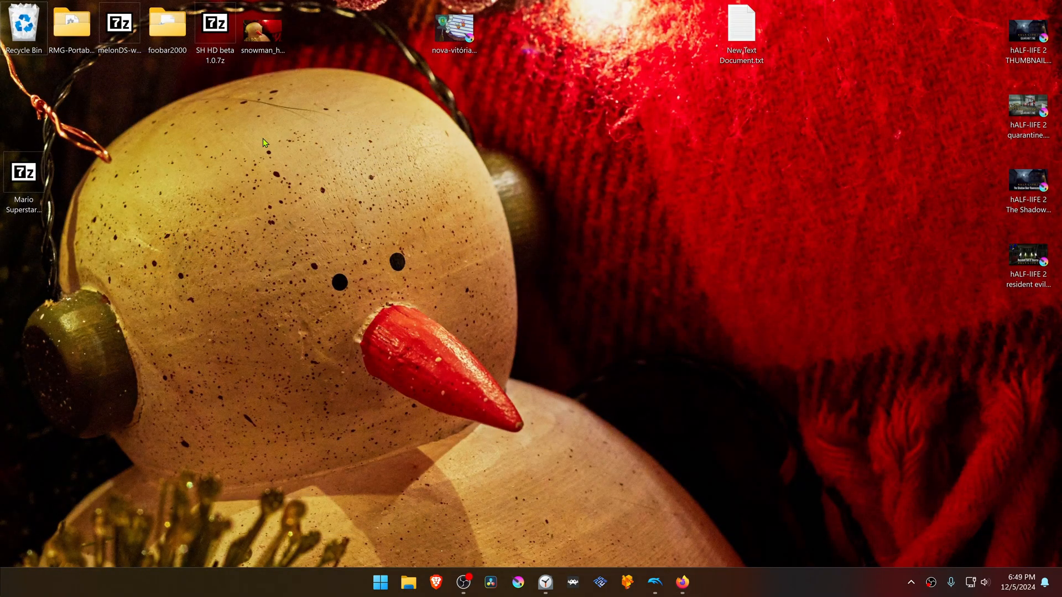
pyautogui.moveTo(142, 207)
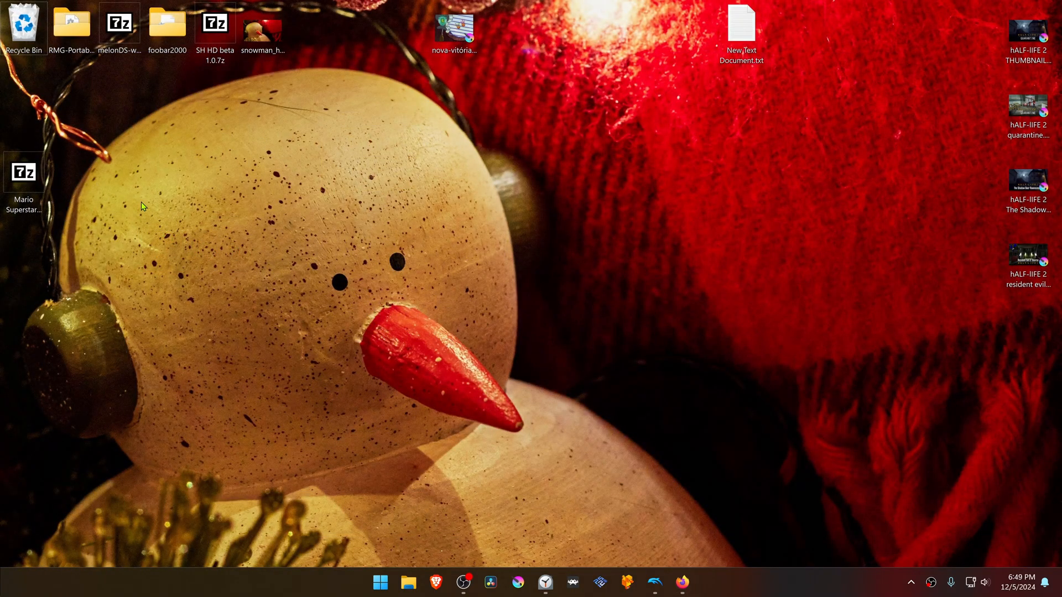
pyautogui.moveTo(122, 170)
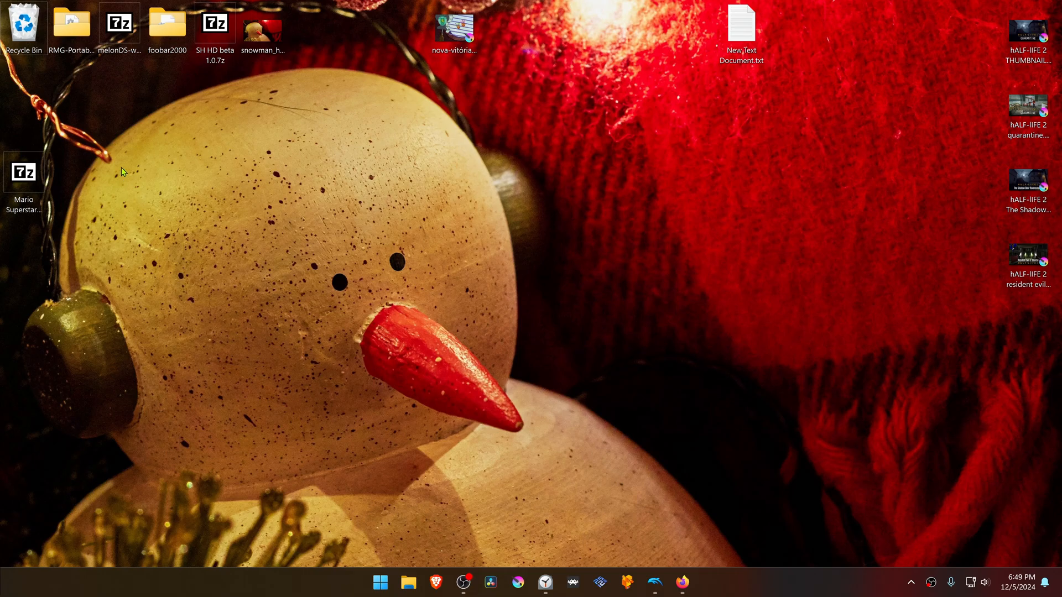
pyautogui.moveTo(55, 184)
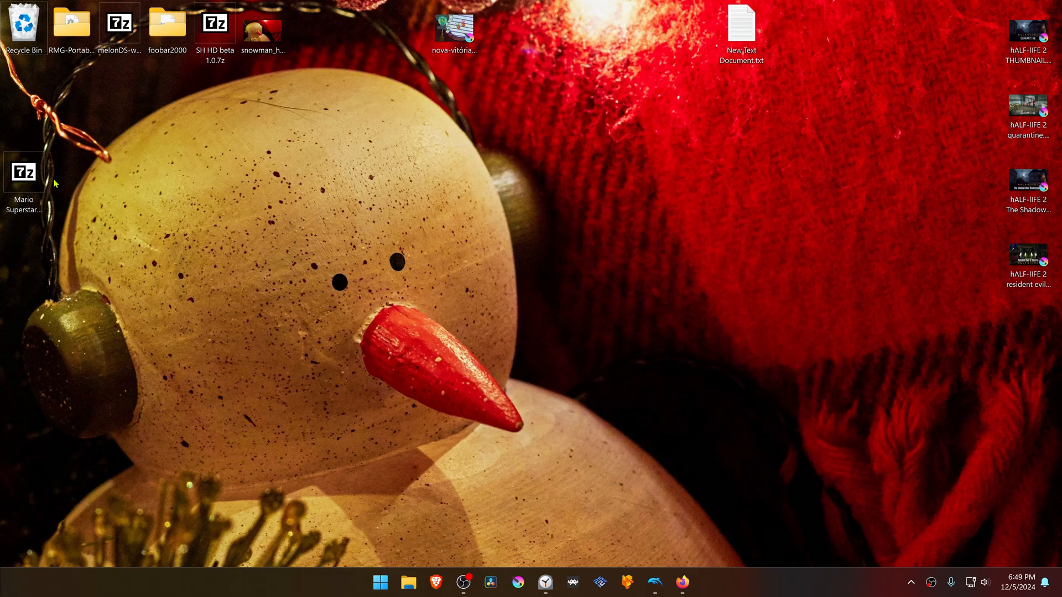
# - Extract the archive to a 'Mario Superstar Baseball' folder with 7-Zip and take its GYQE01 folder
pyautogui.rightClick(23, 171)
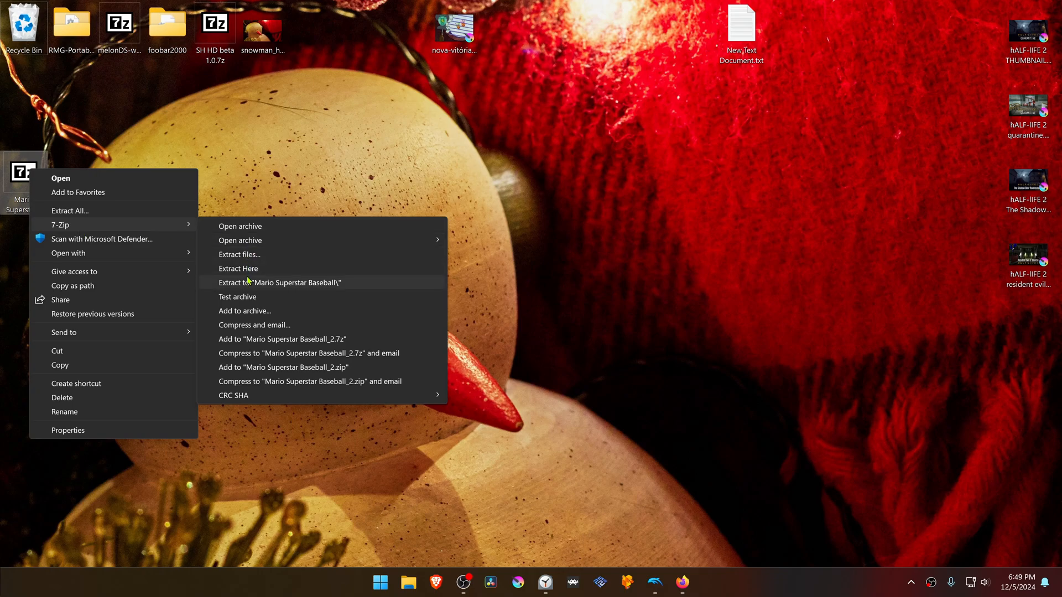
pyautogui.click(278, 283)
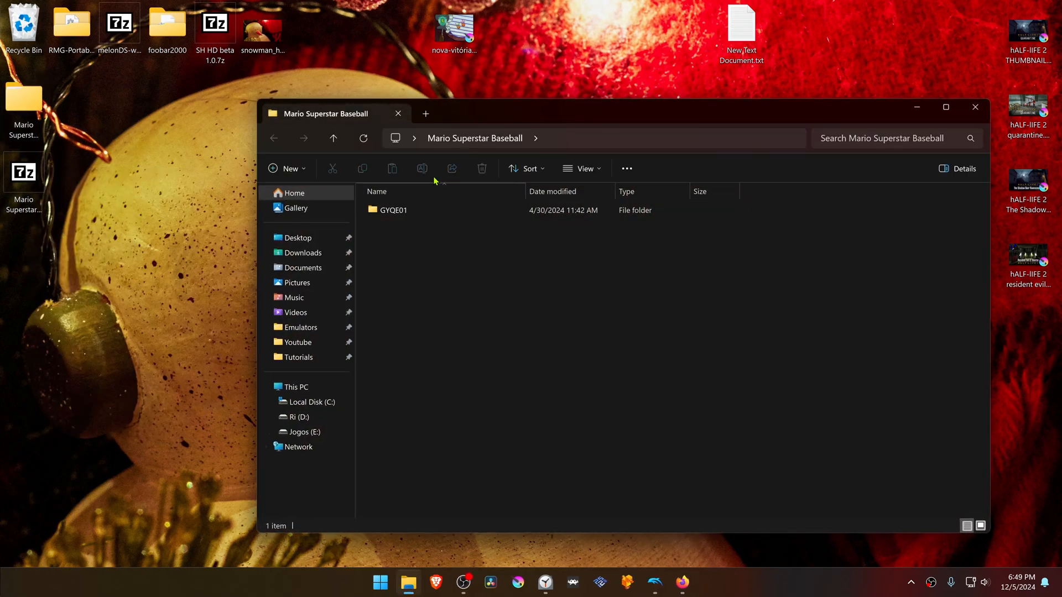
pyautogui.rightClick(394, 209)
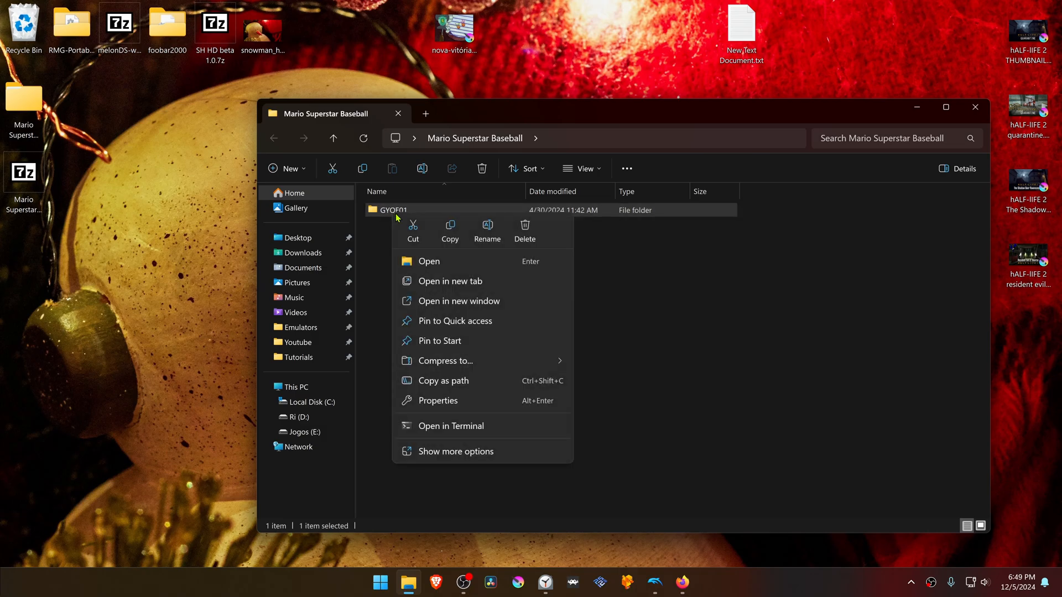
pyautogui.click(974, 107)
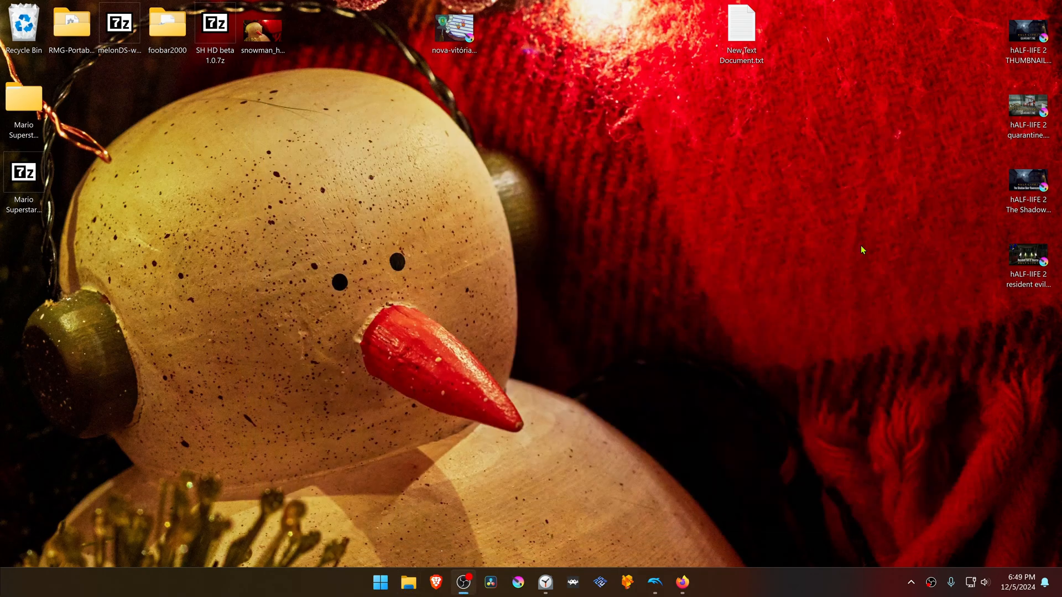
# - Bring File Explorer into view to reach Dolphin's User > Load > Textures folder
pyautogui.click(654, 582)
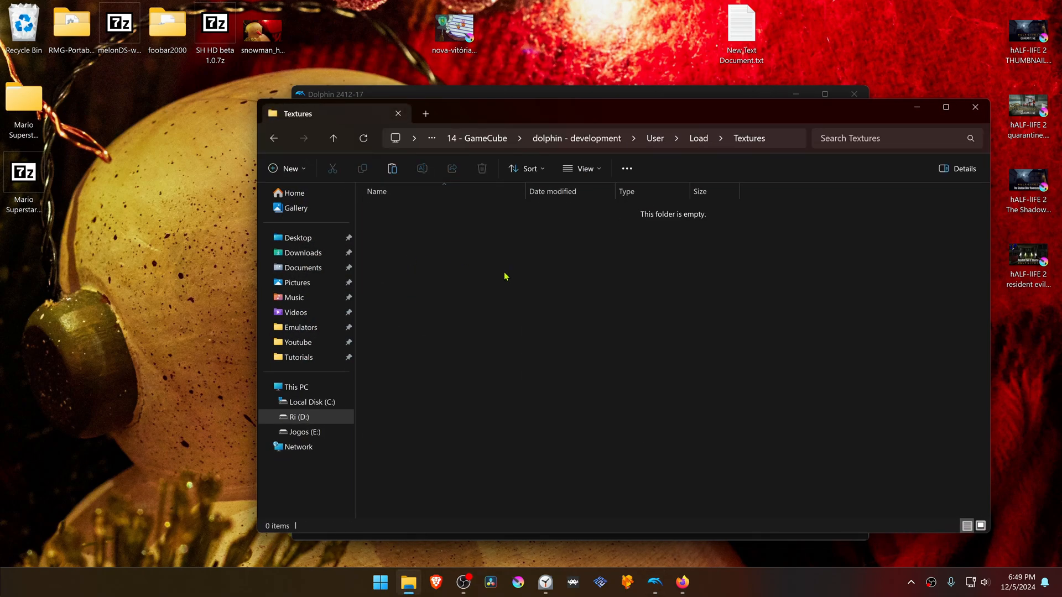
pyautogui.moveTo(537, 340)
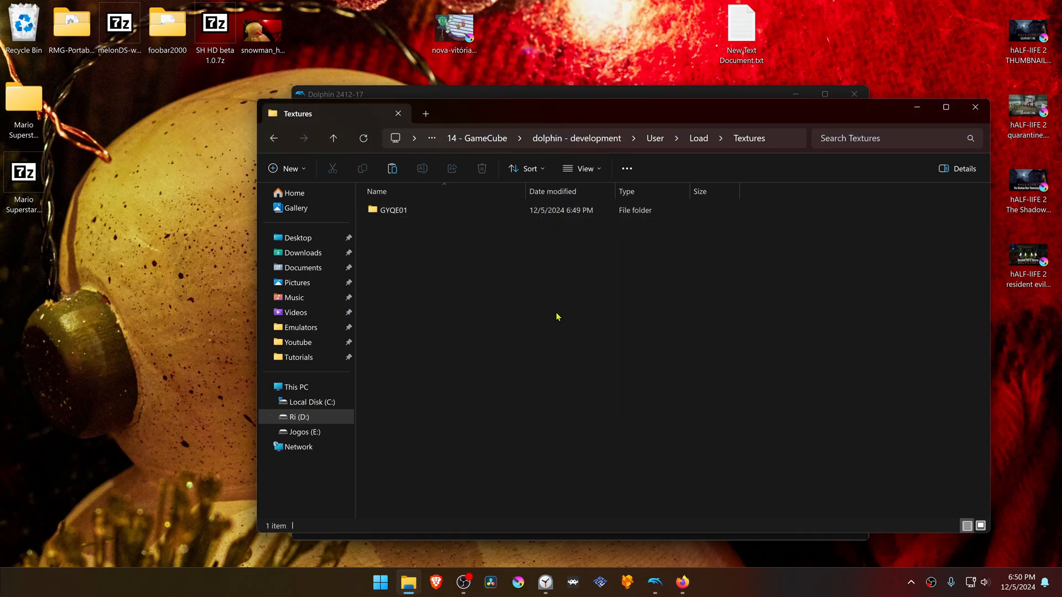
pyautogui.moveTo(974, 124)
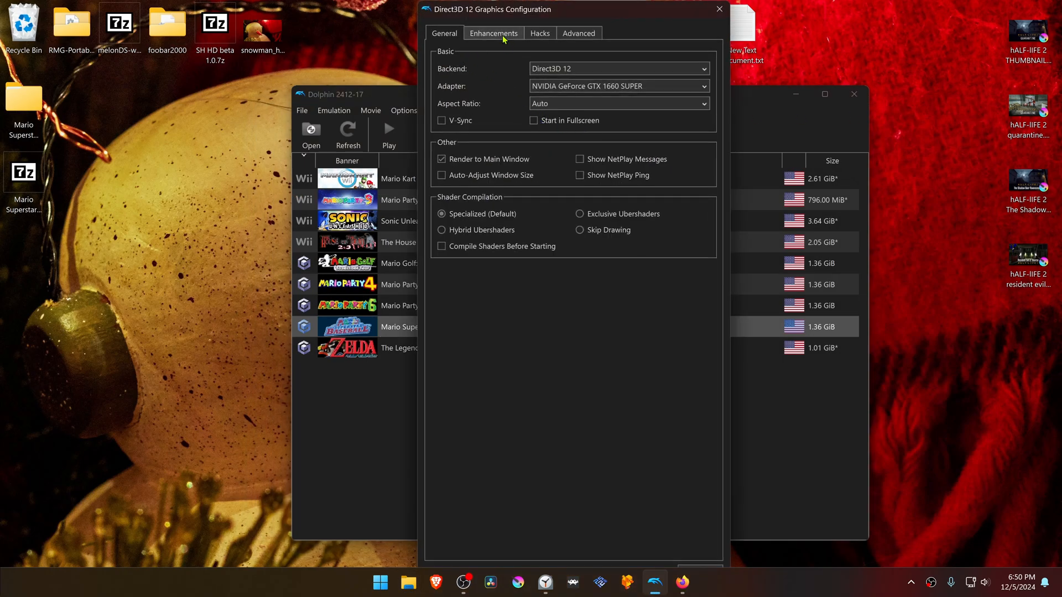
# - Set Internal Resolution on the Enhancements tab to 6x Native (3840x3168) for 4K
pyautogui.click(493, 33)
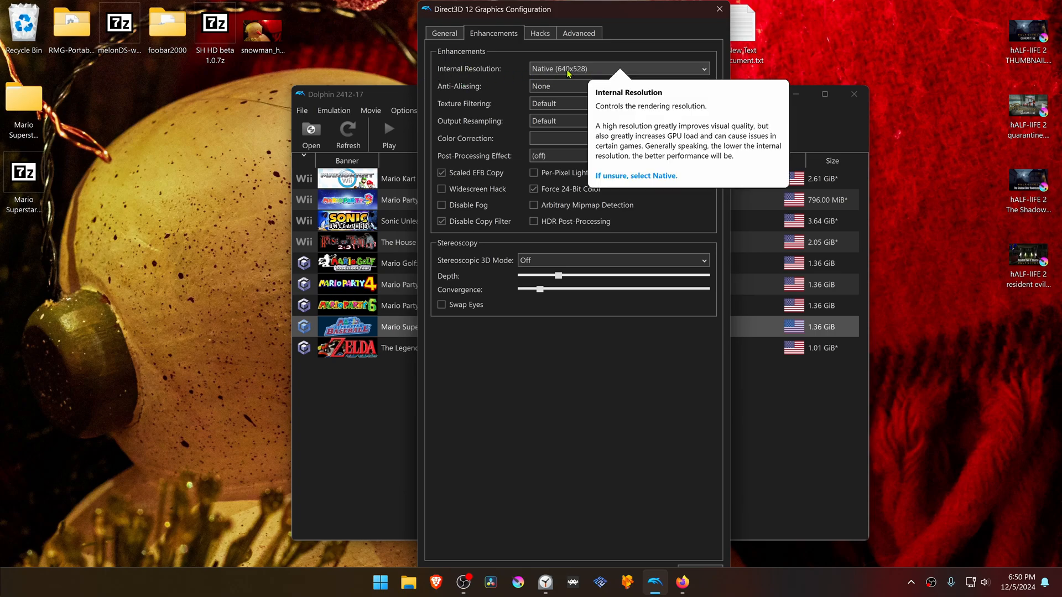
pyautogui.click(618, 68)
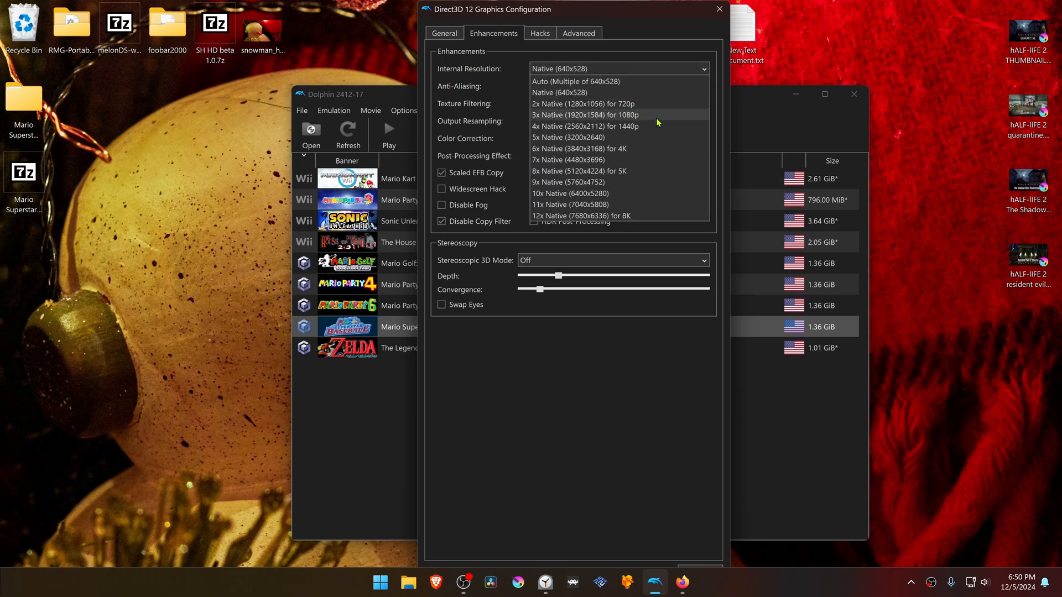
pyautogui.moveTo(651, 117)
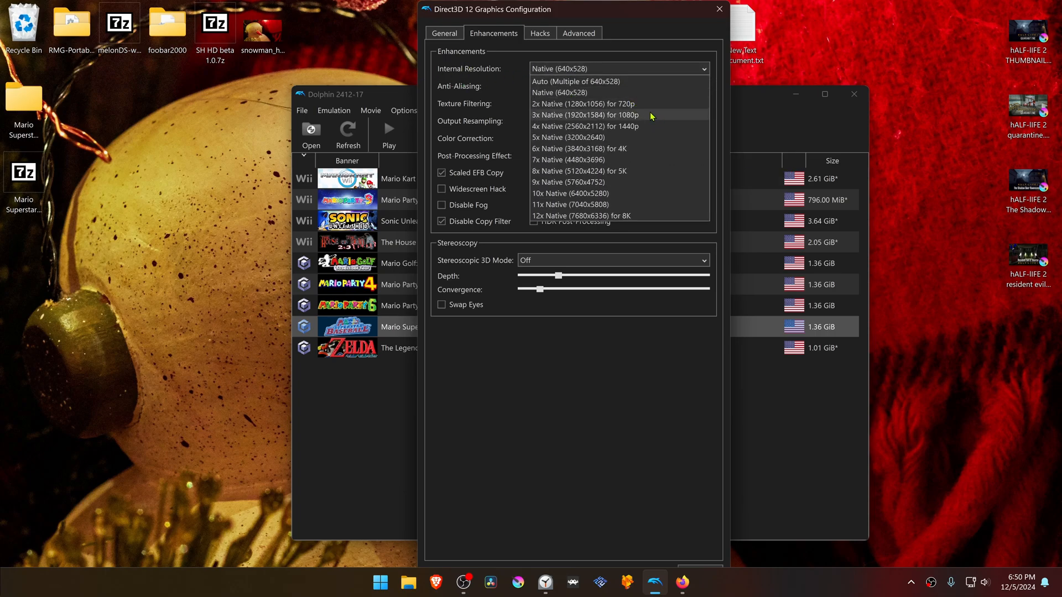
pyautogui.click(579, 148)
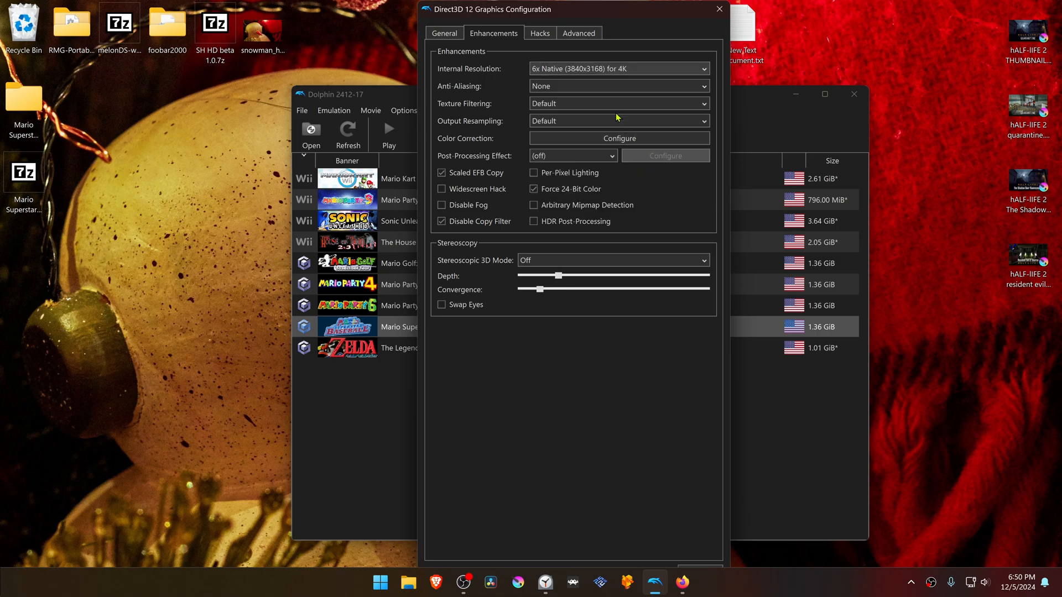
# - Enable Load Custom Textures in Advanced graphics settings and launch Mario Superstar Baseball
pyautogui.click(578, 33)
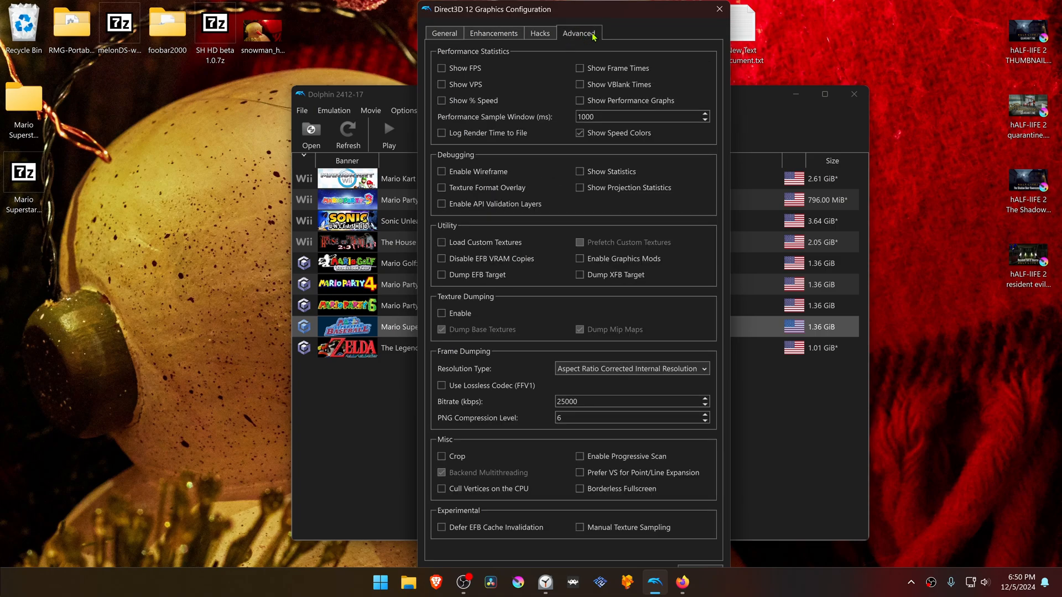
pyautogui.moveTo(640, 259)
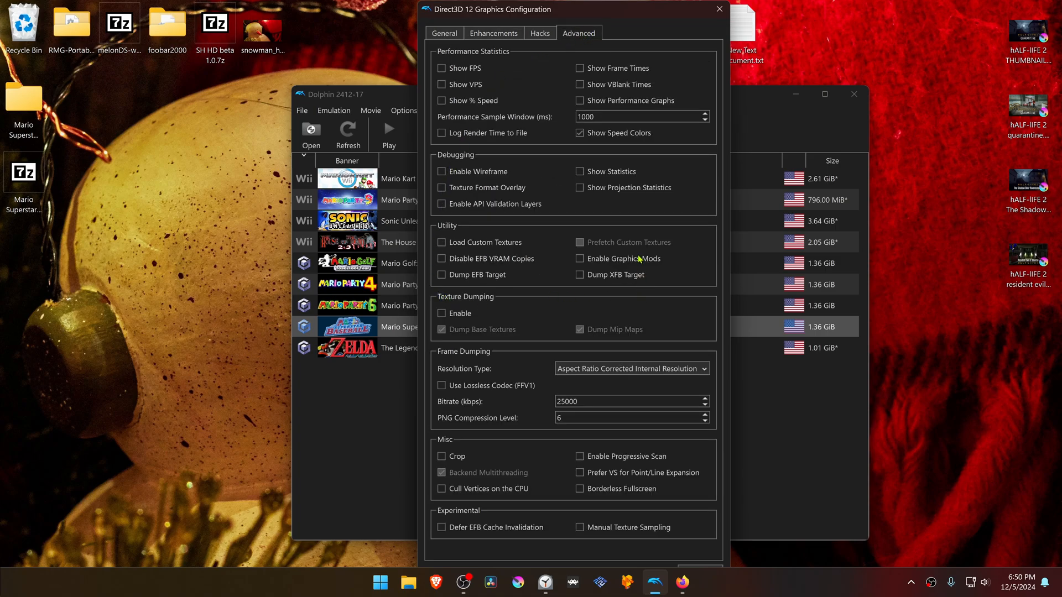
pyautogui.moveTo(493, 241)
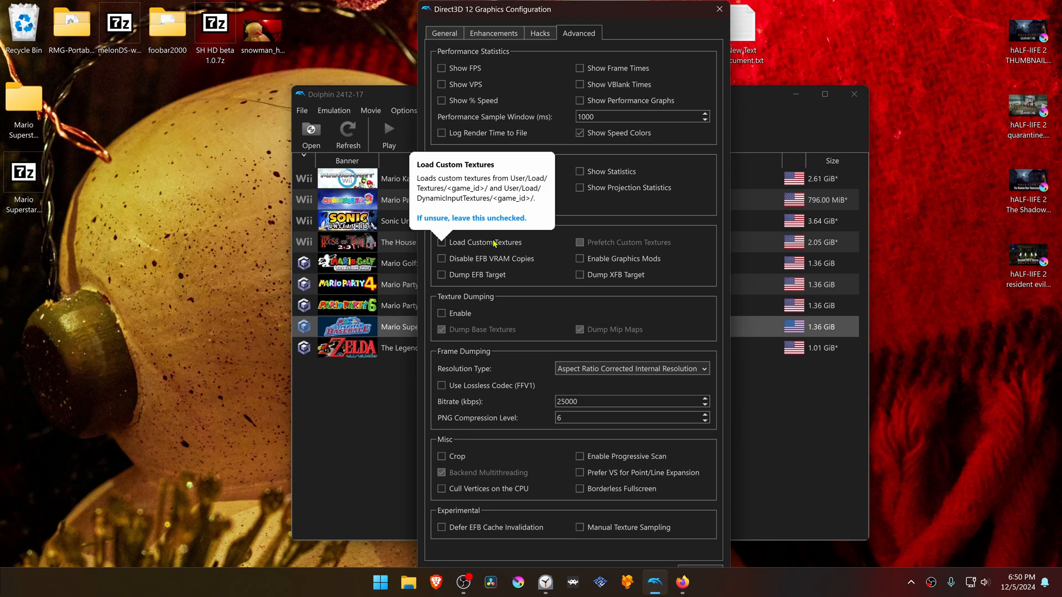
pyautogui.click(441, 242)
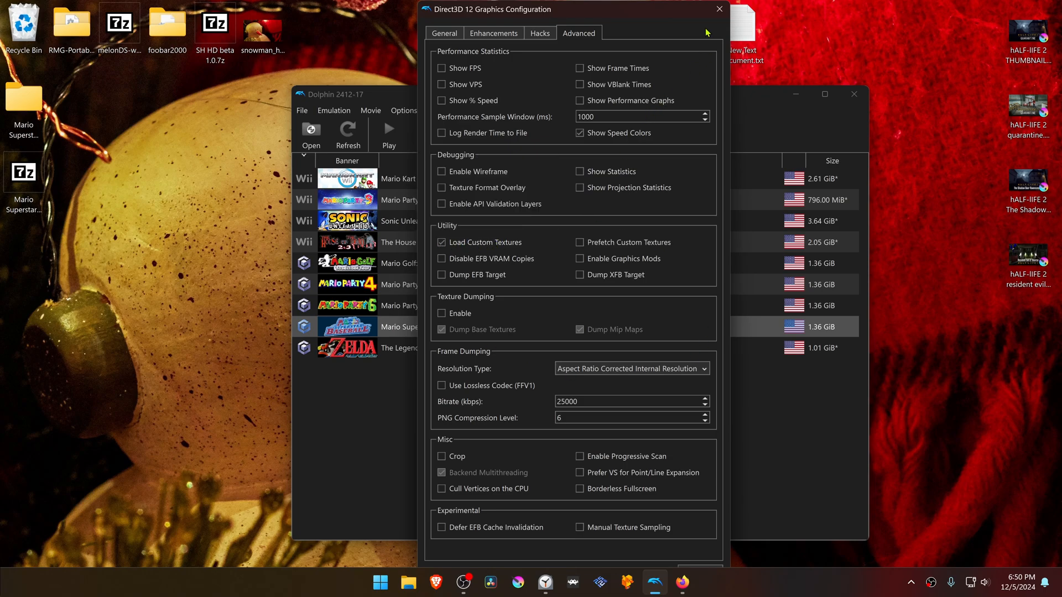
pyautogui.click(719, 9)
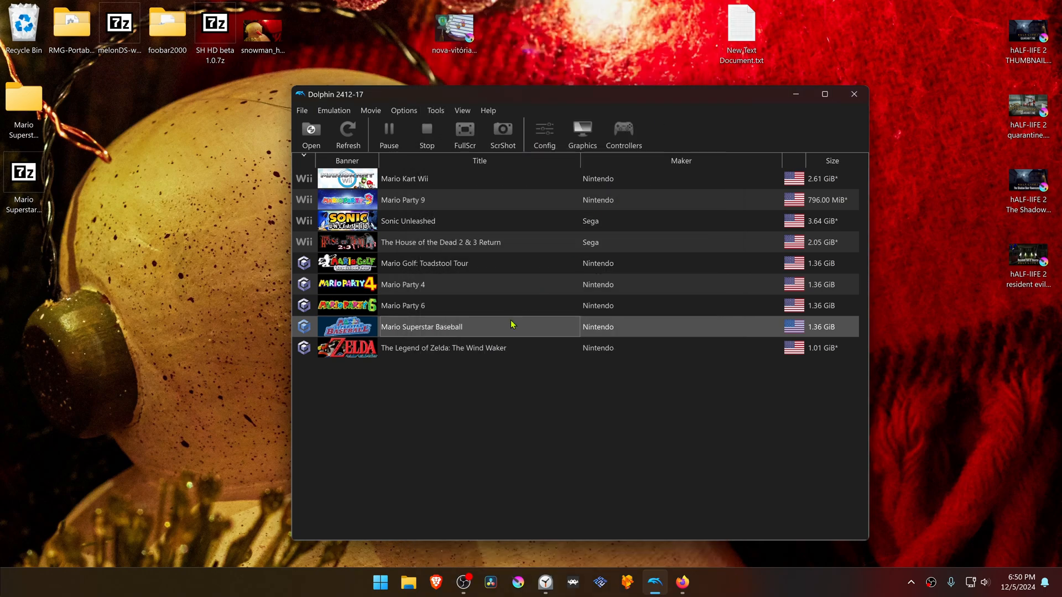
pyautogui.doubleClick(421, 326)
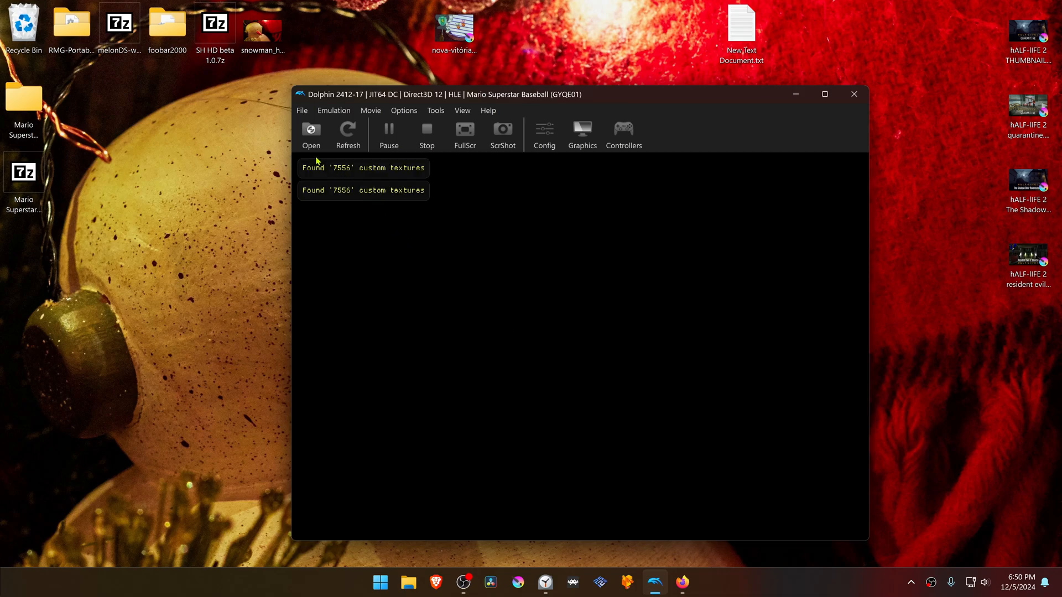